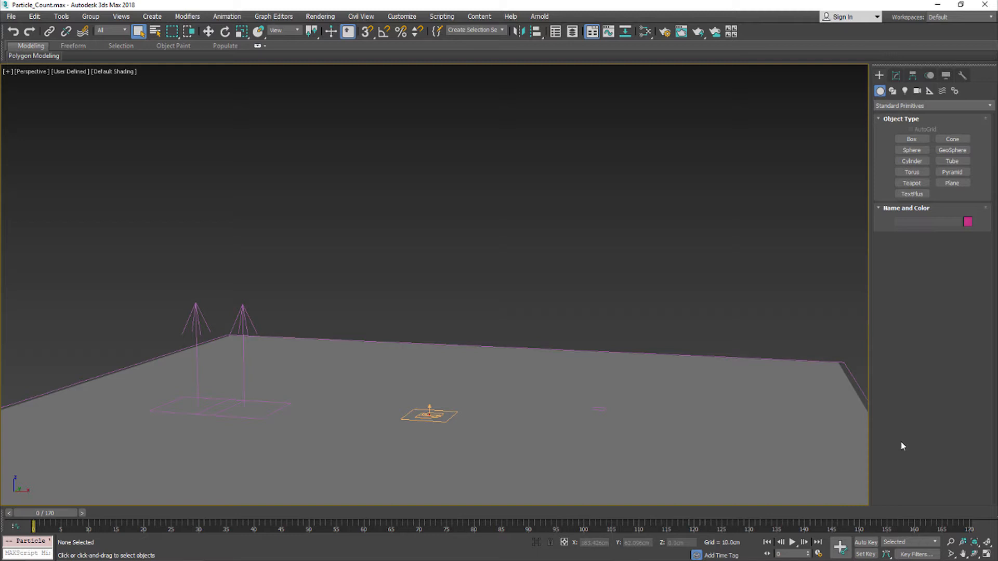
Step: Play the splash simulation and stop it once the emission has developed
{"action": "left_click", "coordinate": [792, 558]}
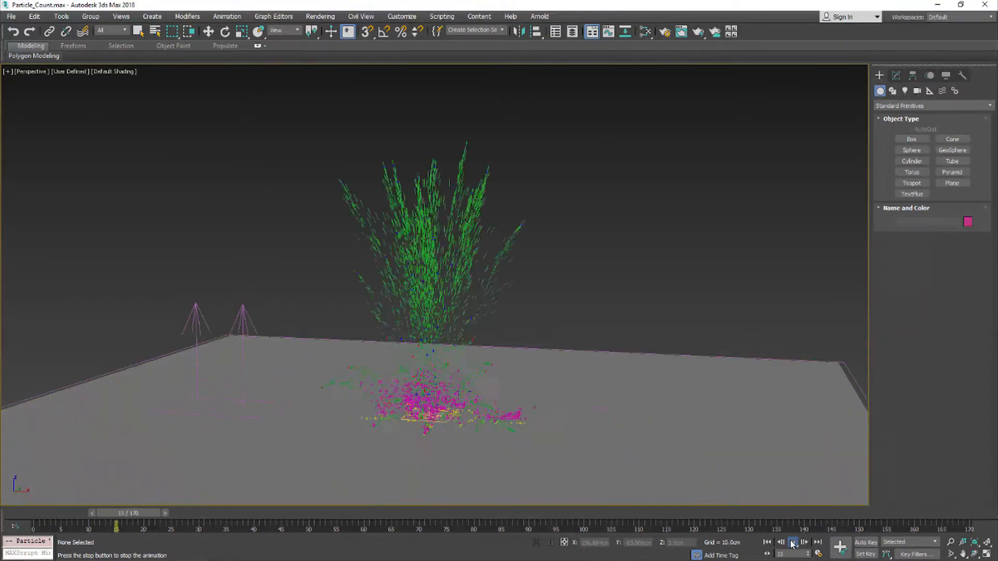
{"action": "left_click", "coordinate": [792, 542]}
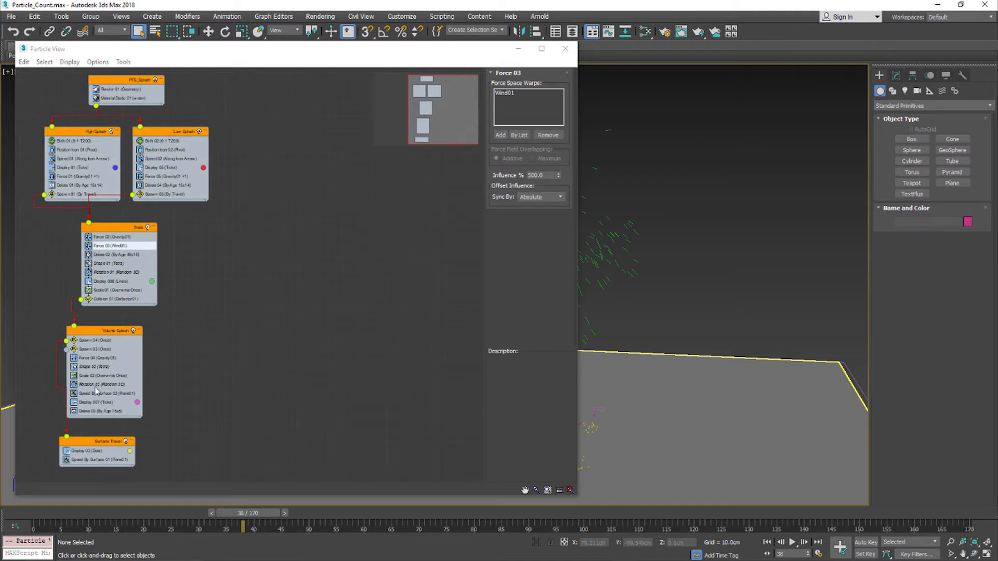
{"action": "mouse_move", "coordinate": [159, 339]}
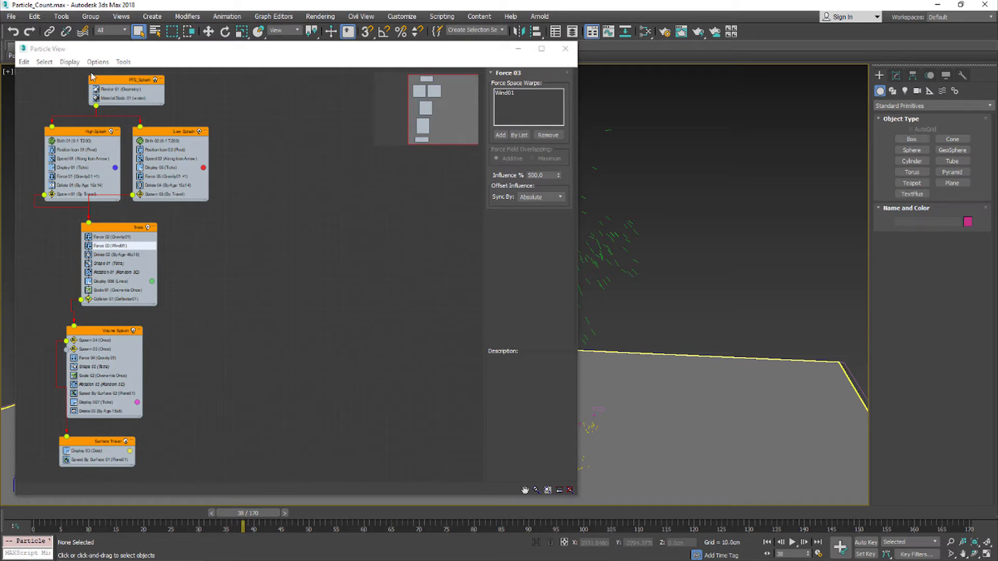
Step: Enable Options > Track Update > Particle Count so each event header shows its particle total
{"action": "left_click", "coordinate": [98, 61]}
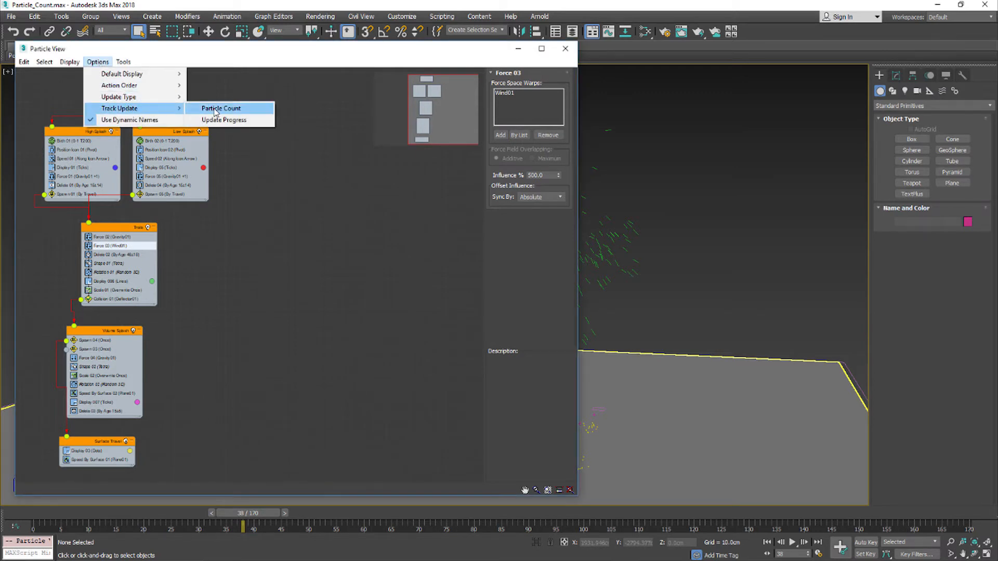
{"action": "left_click", "coordinate": [221, 108]}
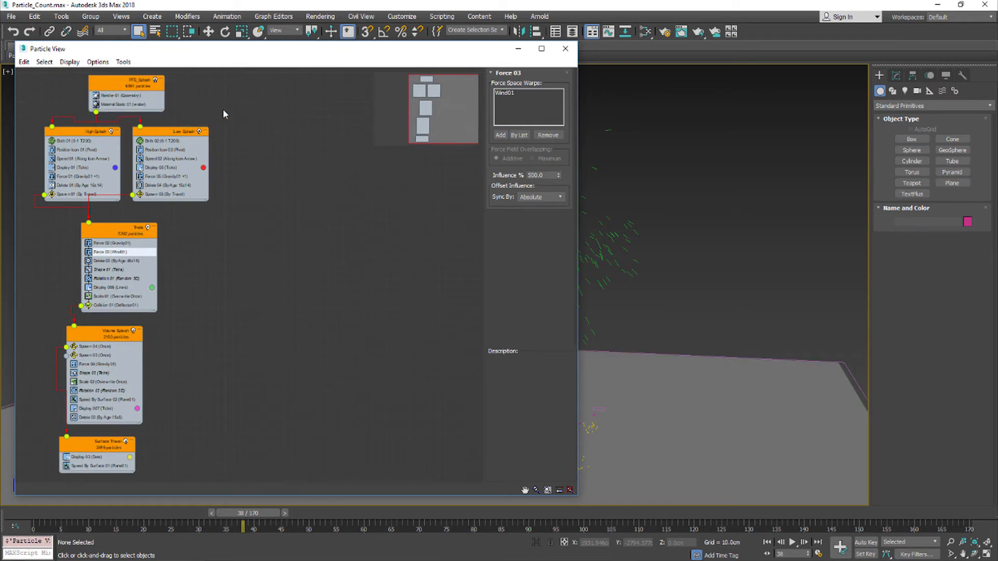
Step: Scrub the time slider through frames 53, 73 and 93, then step to frame 94 as event counts update
{"action": "scroll", "scroll_direction": "down", "scroll_amount": 3}
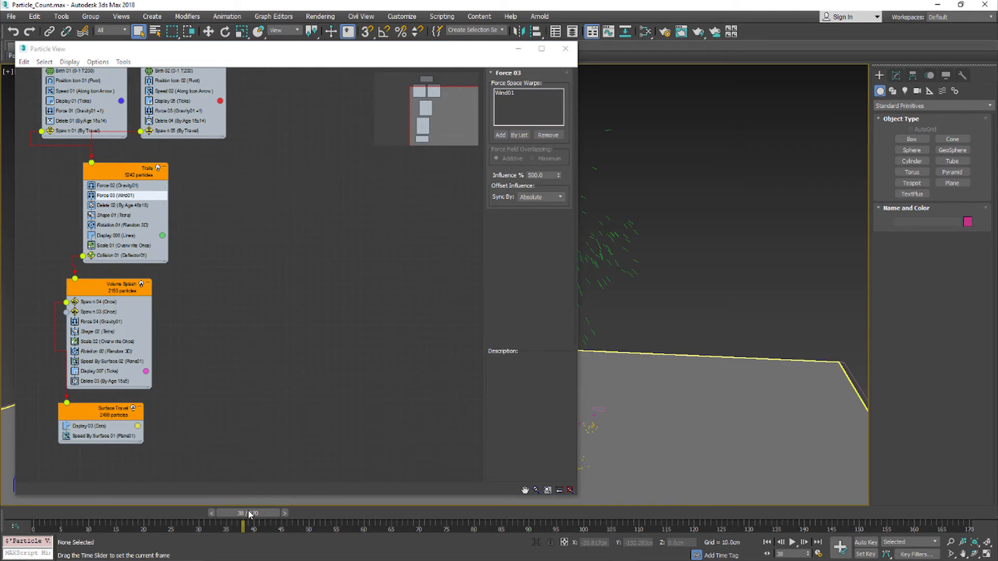
{"action": "left_click_drag", "start_coordinate": [242, 527], "coordinate": [324, 527]}
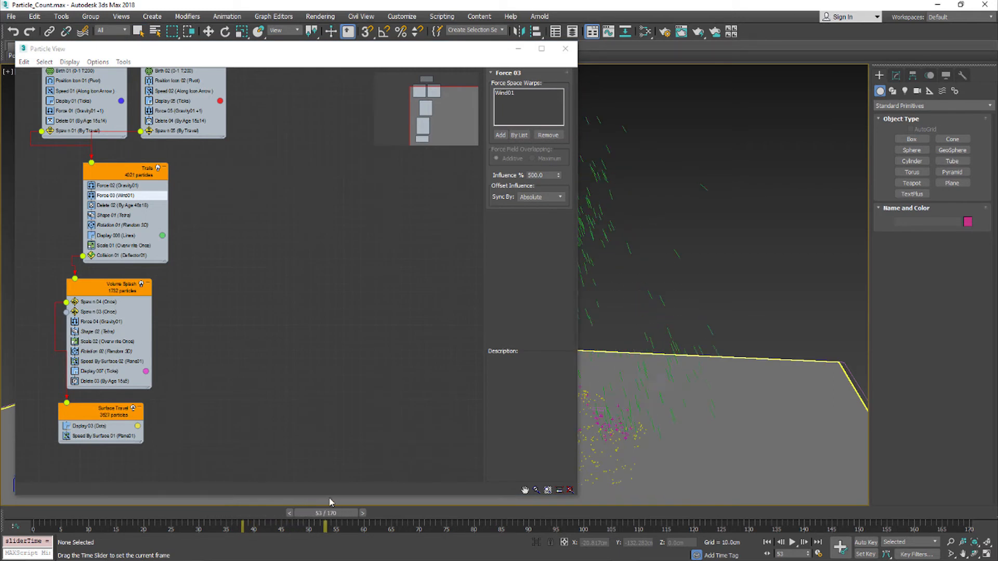
{"action": "left_click_drag", "start_coordinate": [324, 513], "coordinate": [364, 512]}
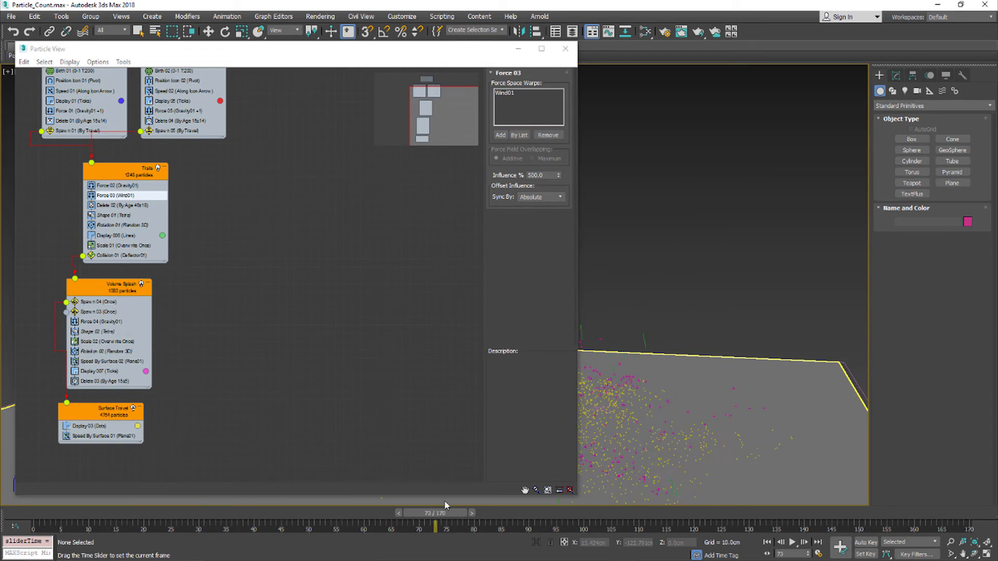
{"action": "left_click_drag", "start_coordinate": [436, 525], "coordinate": [508, 526]}
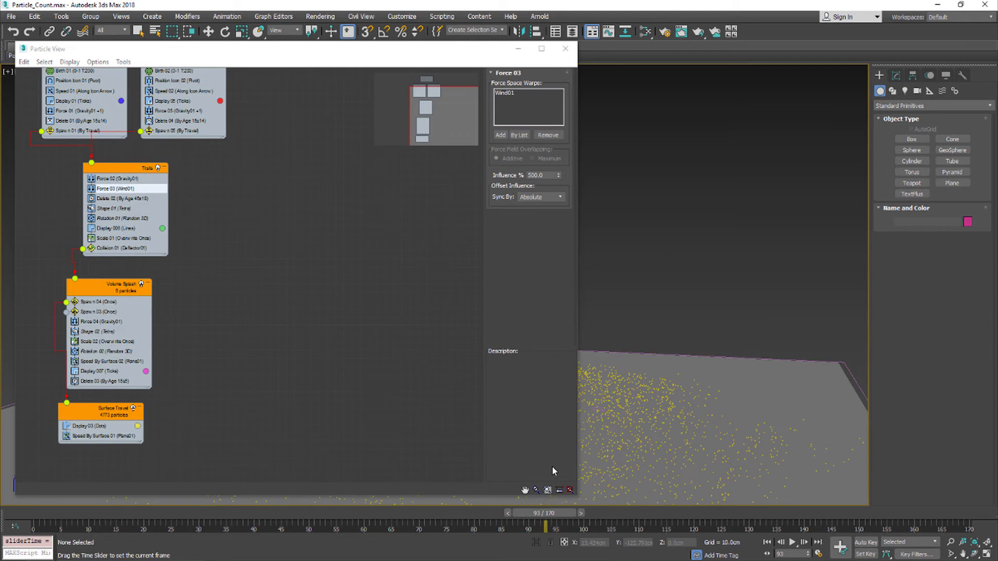
{"action": "left_click", "coordinate": [584, 513]}
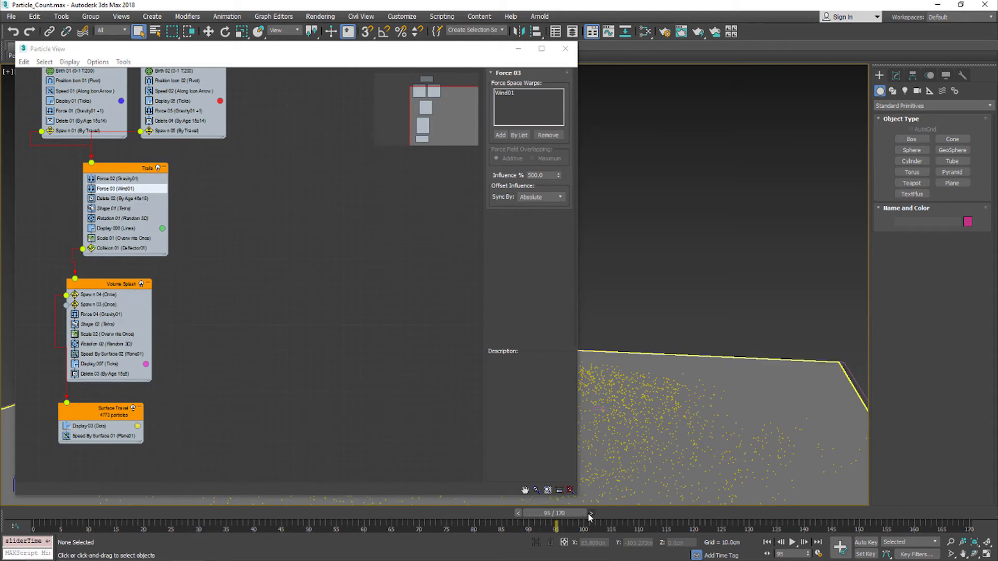
{"action": "left_click", "coordinate": [518, 514]}
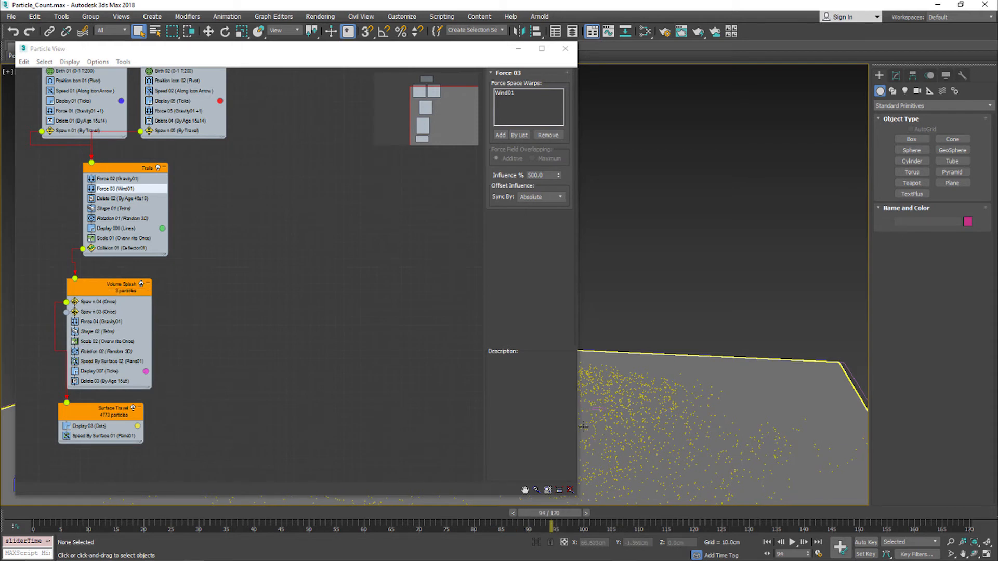
{"action": "mouse_move", "coordinate": [582, 426]}
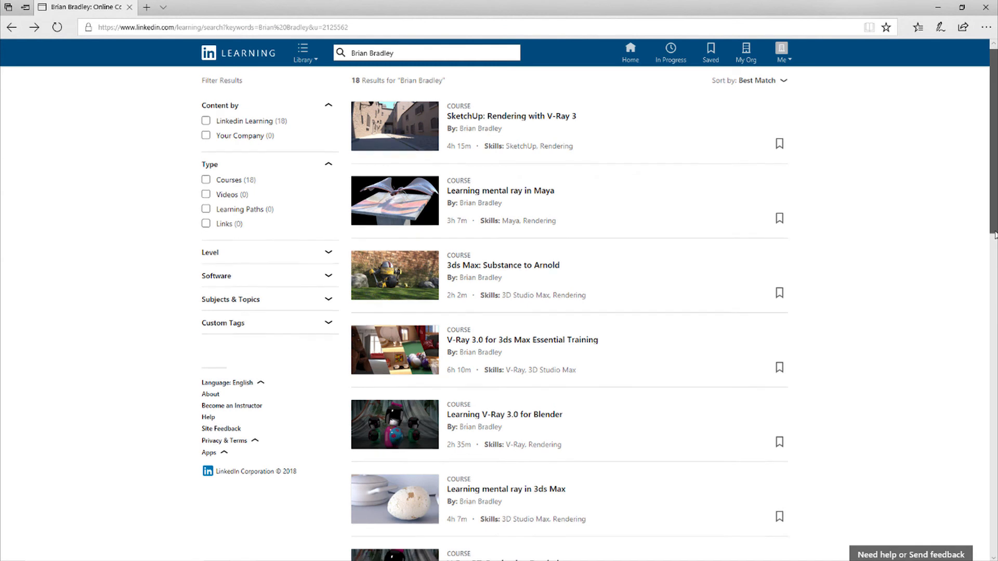
Step: Scroll the course results down to Learning Particle Flow in 3ds Max 2013
{"action": "scroll", "scroll_direction": "down", "scroll_amount": 3}
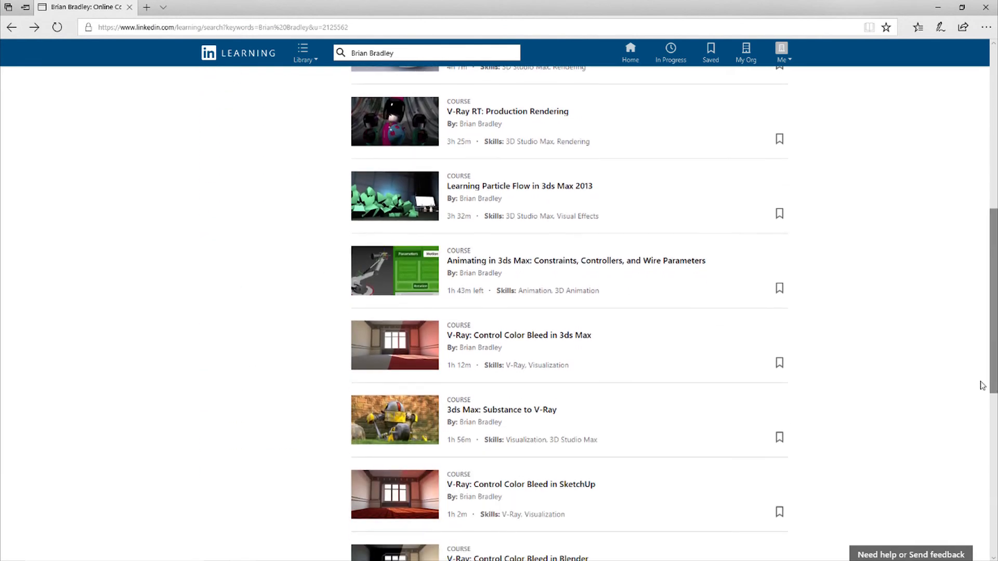
{"action": "mouse_move", "coordinate": [576, 196]}
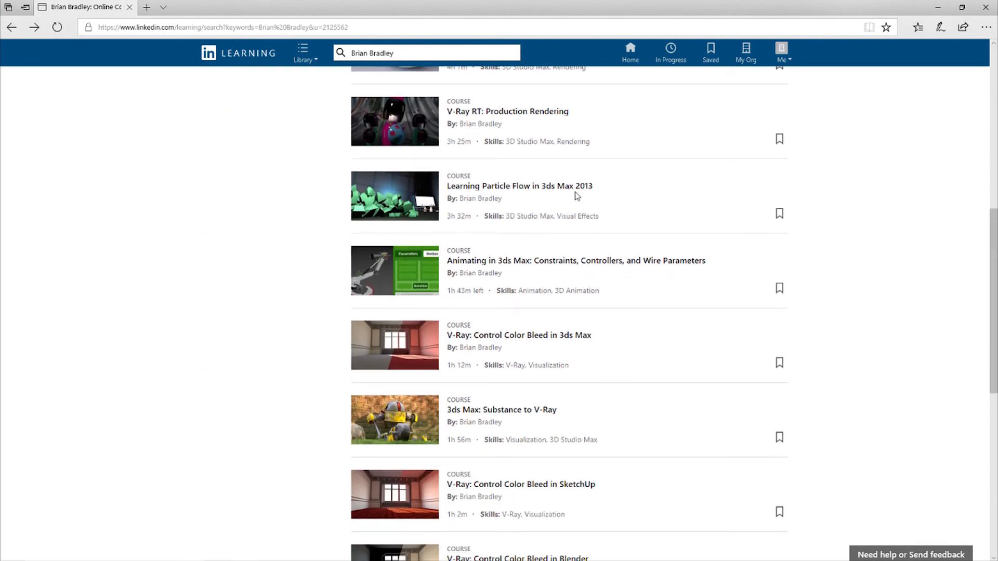